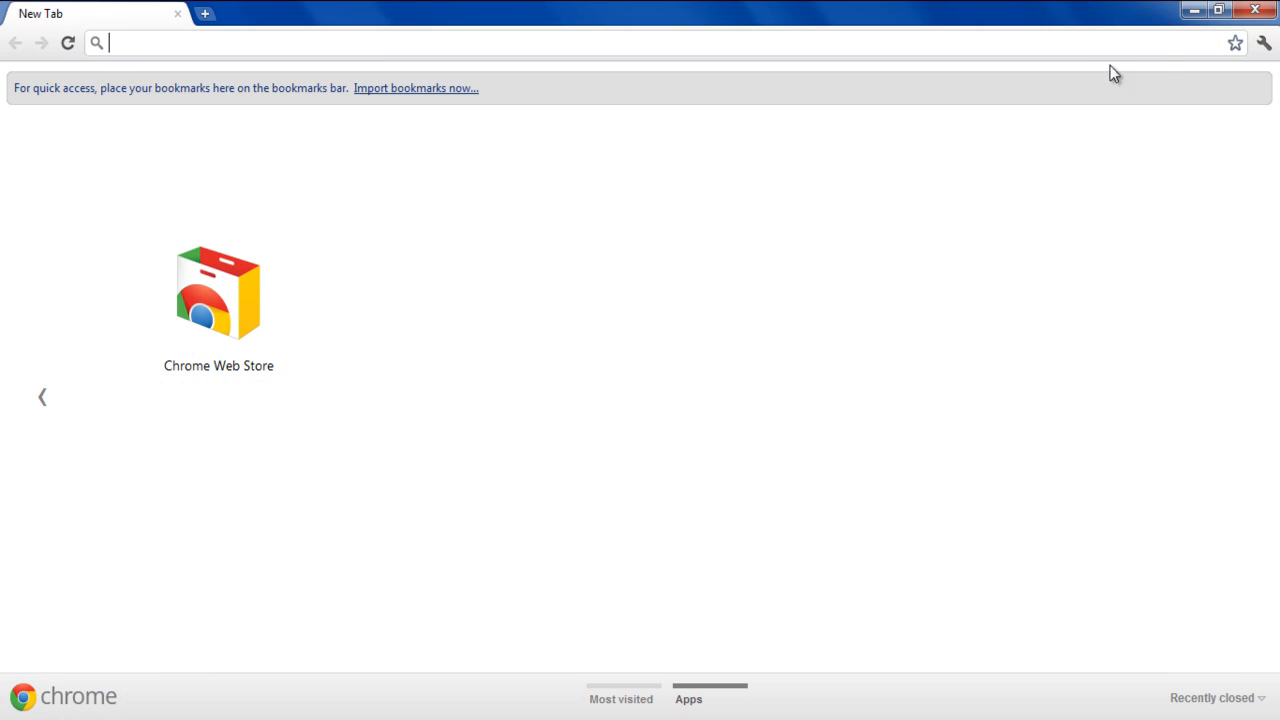
- Open the Chrome wrench menu on the new tab page
{"action": "left_click", "coordinate": [1263, 43]}
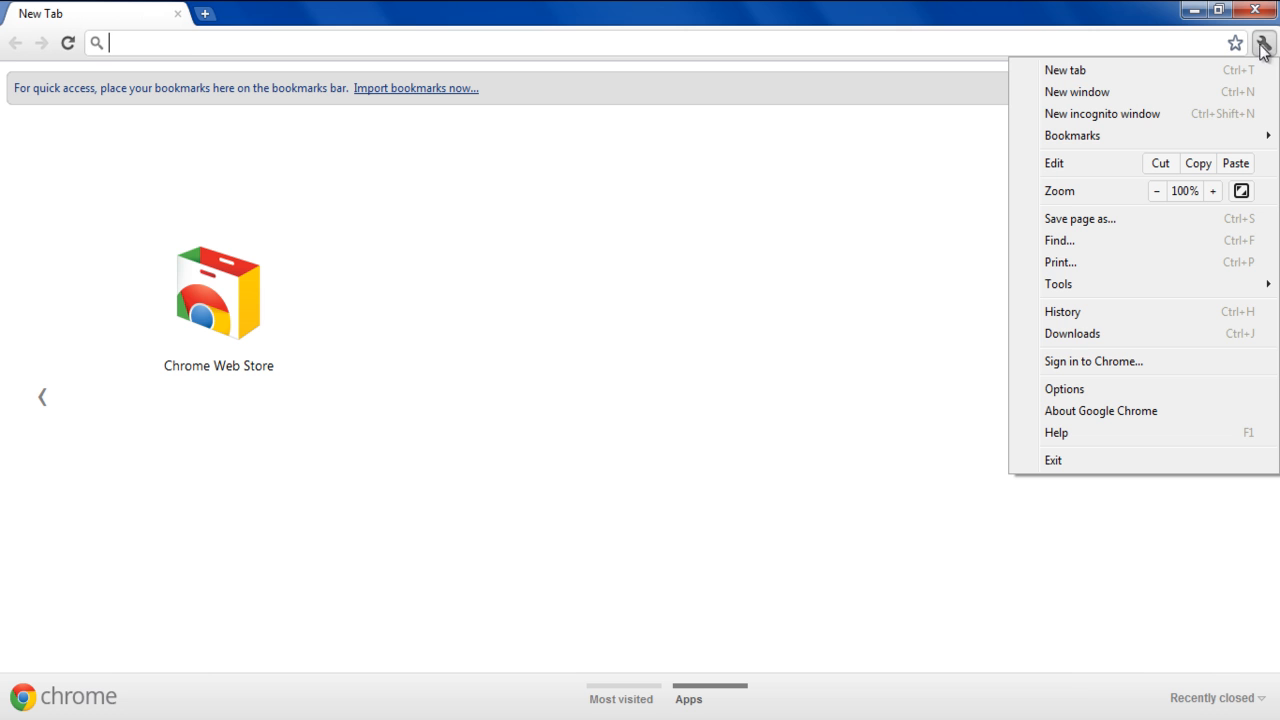
{"action": "mouse_move", "coordinate": [1064, 389]}
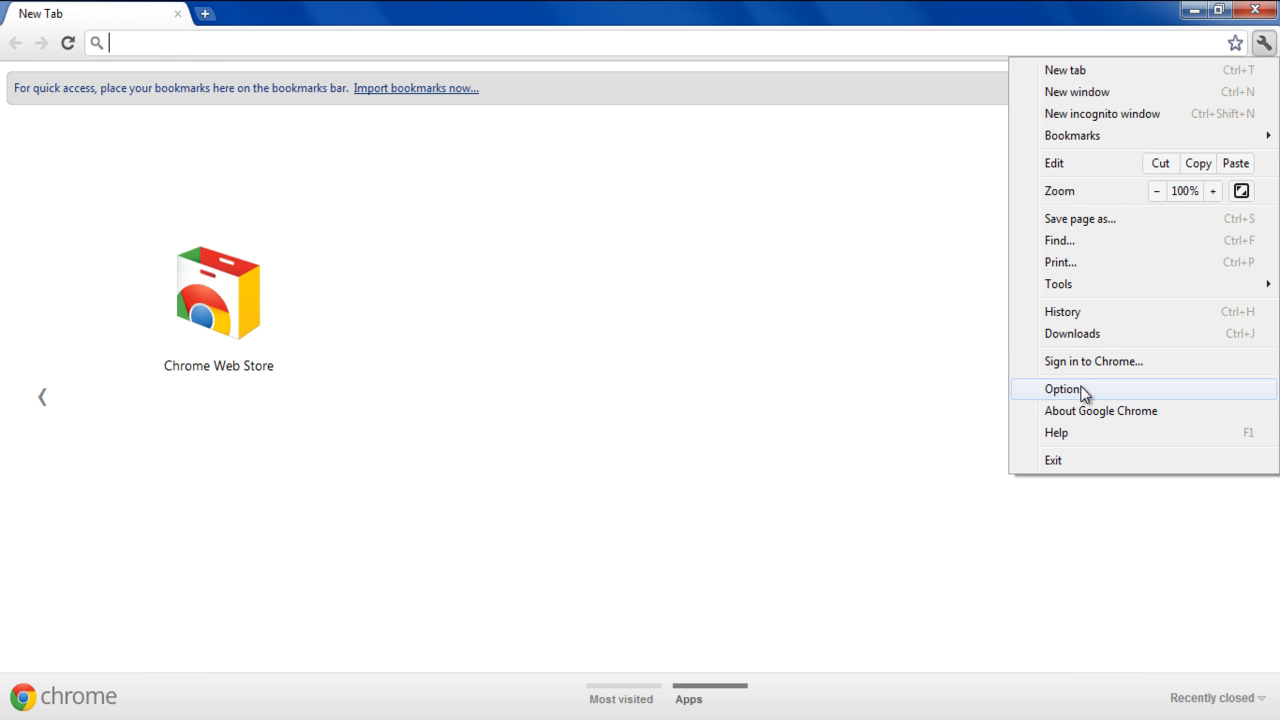
- Remove All cookies and site data via Options, Under the Bonnet, Content settings
{"action": "left_click", "coordinate": [1063, 389]}
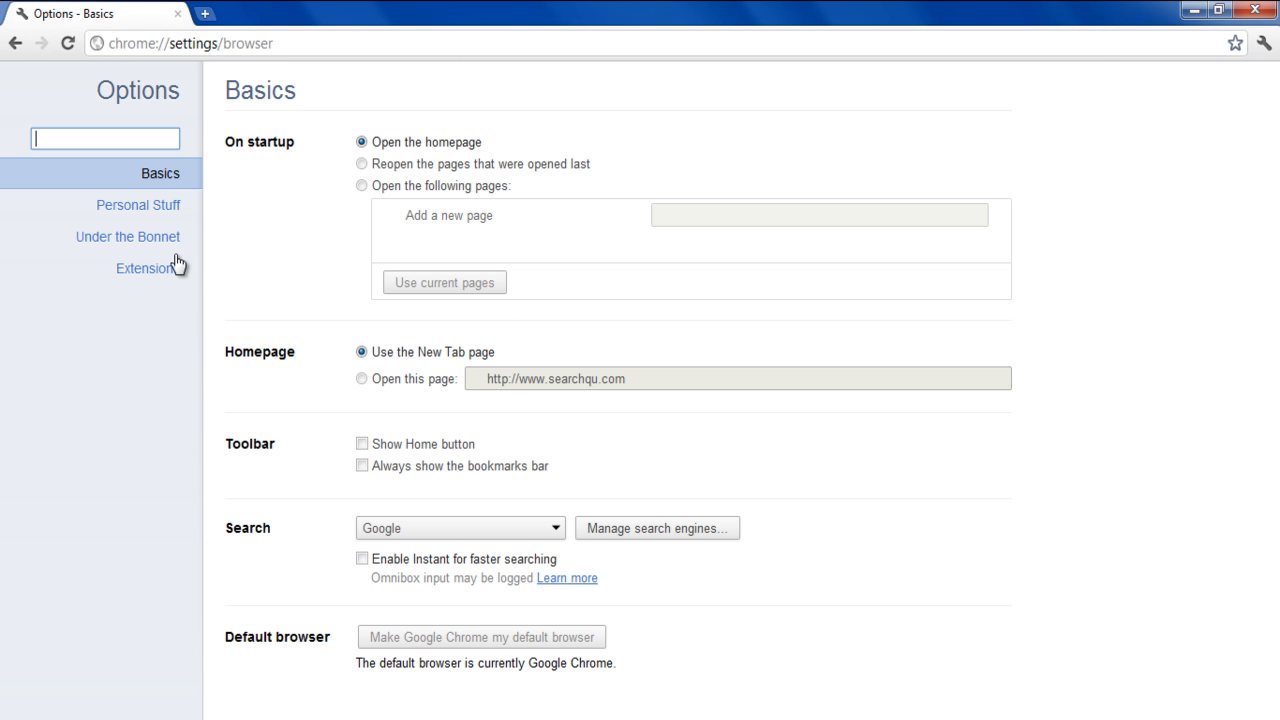
{"action": "left_click", "coordinate": [127, 237]}
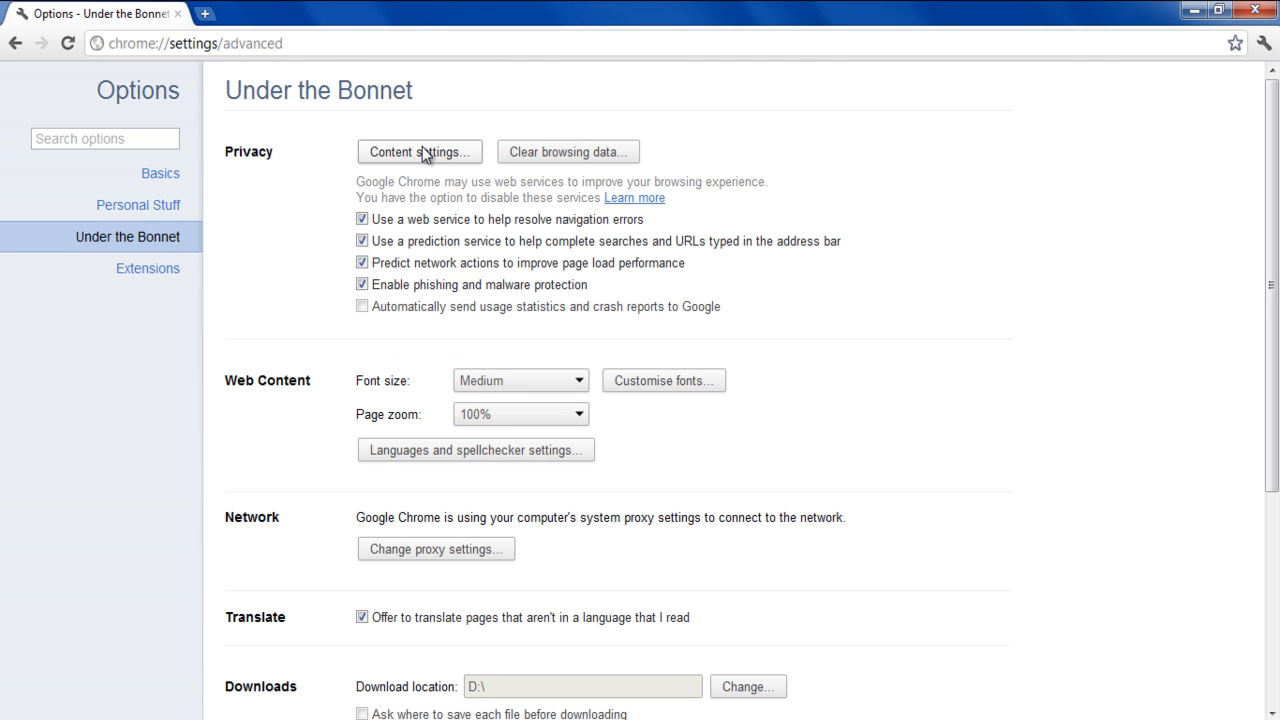
{"action": "left_click", "coordinate": [419, 151]}
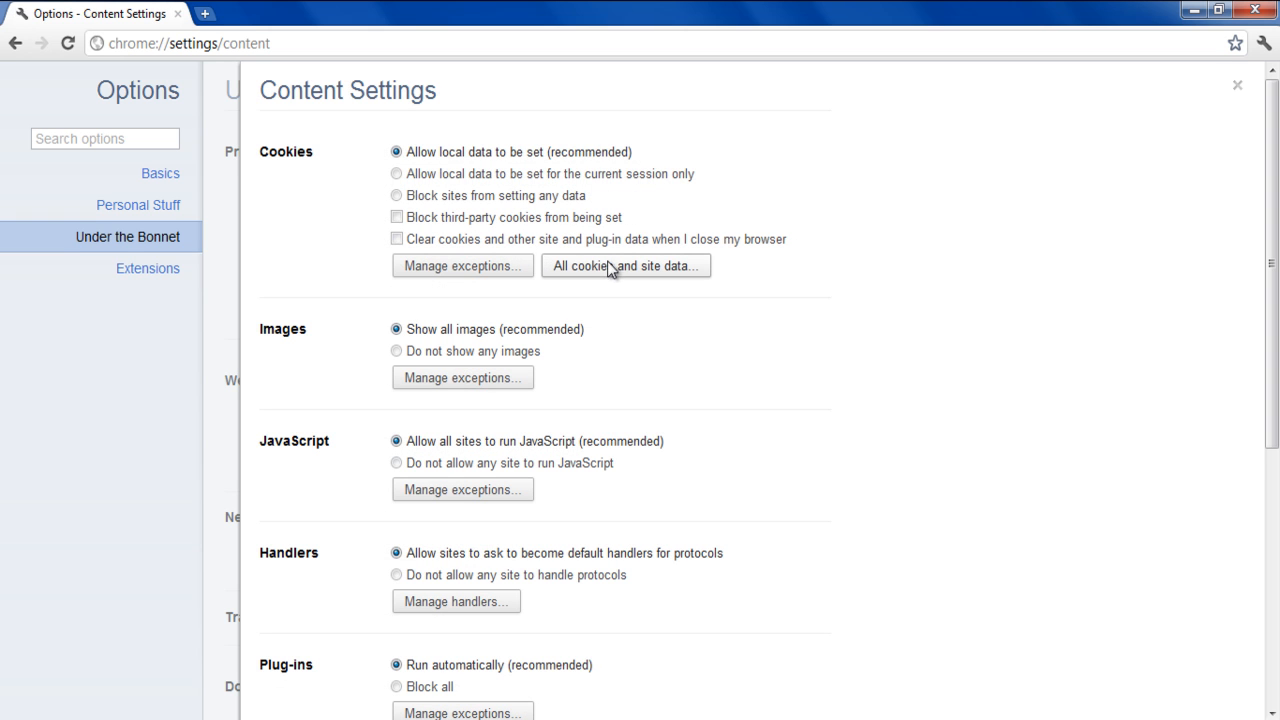
{"action": "mouse_move", "coordinate": [616, 274]}
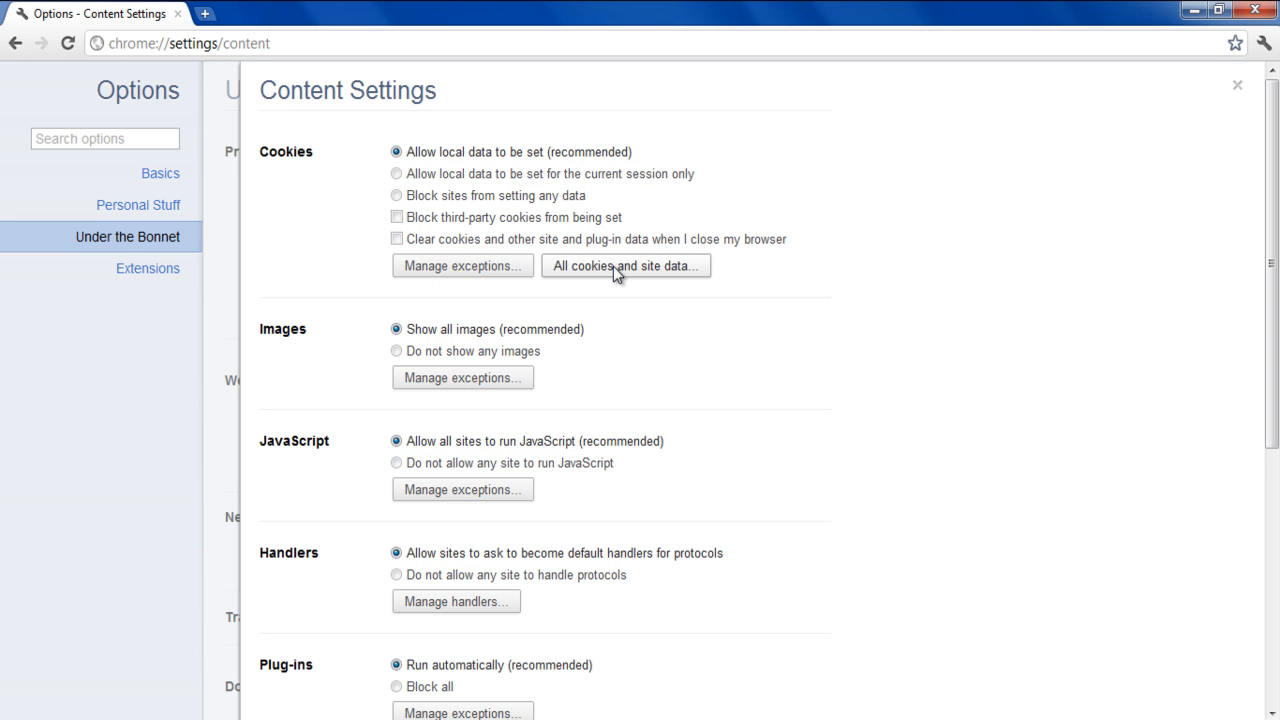
{"action": "left_click", "coordinate": [625, 265]}
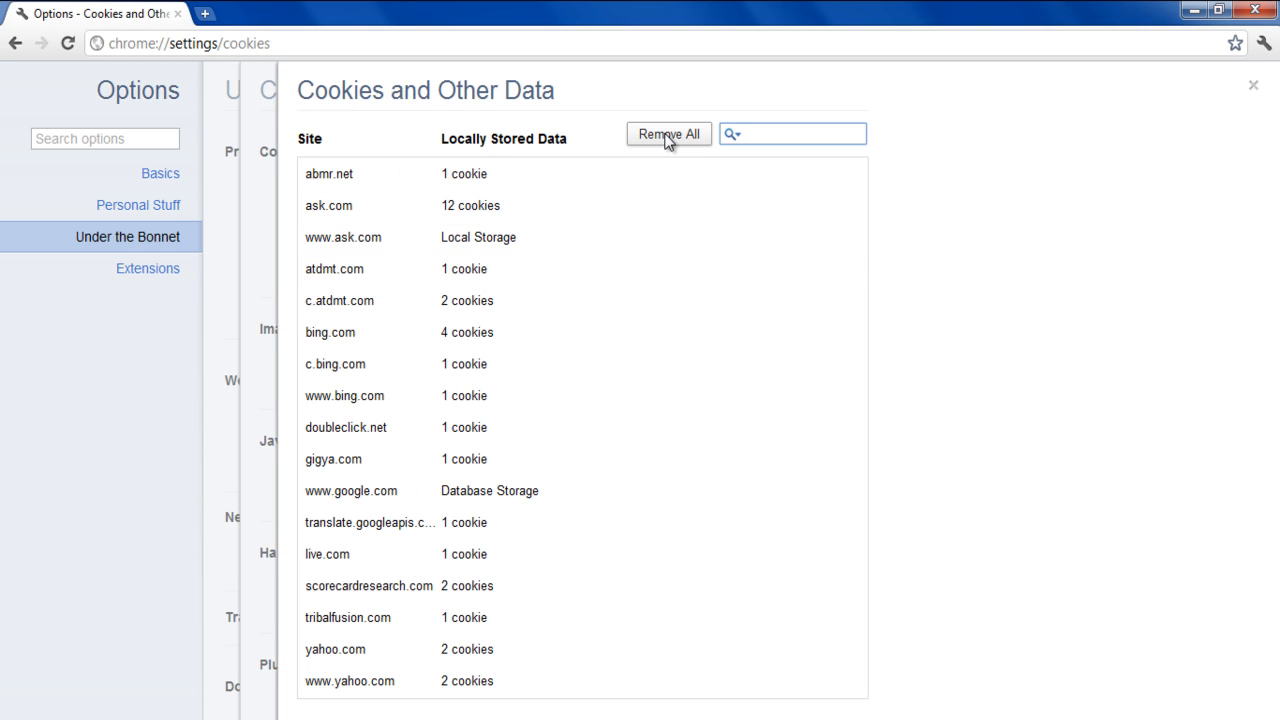
{"action": "left_click", "coordinate": [668, 134]}
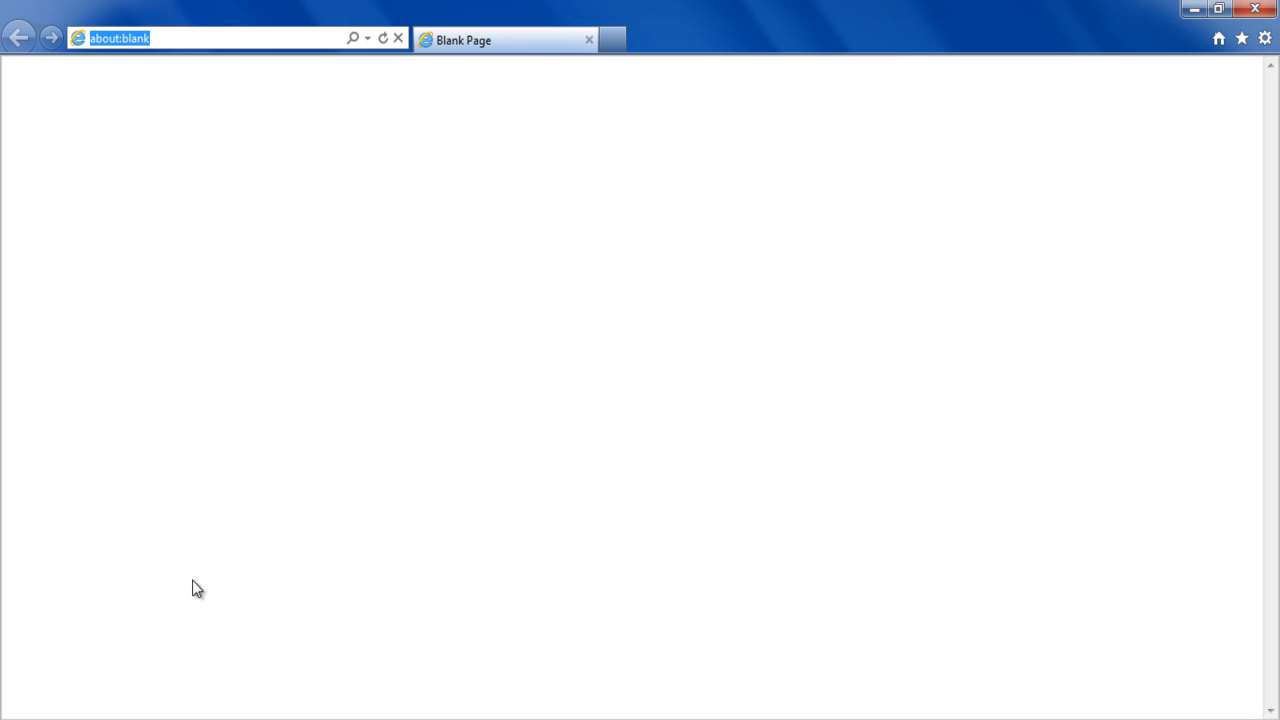
- Bring up Internet Explorer's Delete browsing history options from the gear menu's Safety submenu
{"action": "left_click", "coordinate": [1264, 38]}
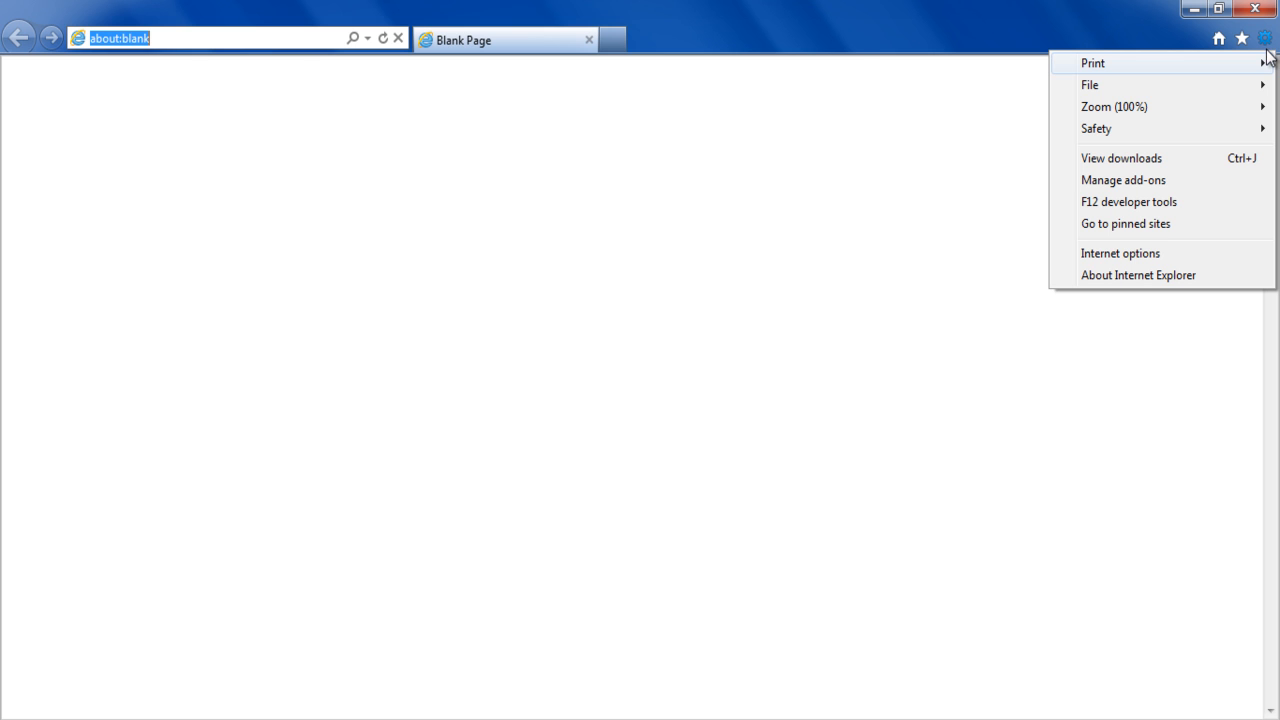
{"action": "mouse_move", "coordinate": [1222, 153]}
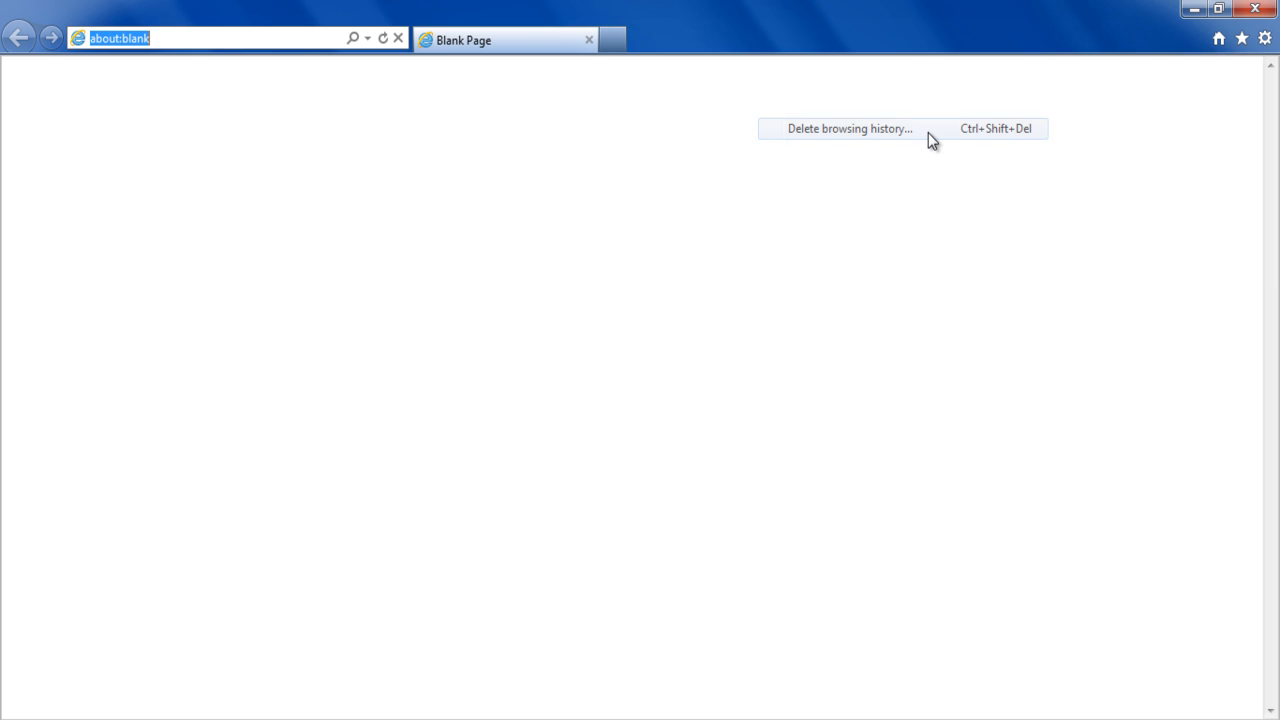
{"action": "left_click", "coordinate": [849, 128]}
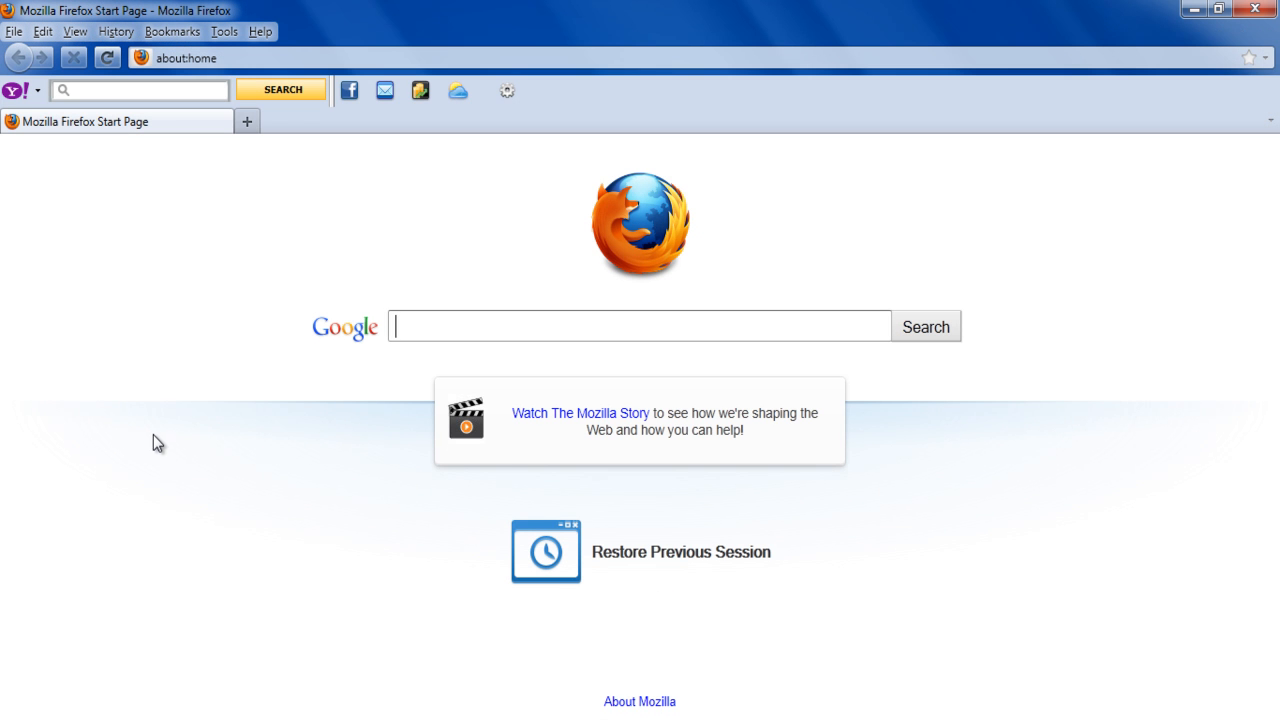
- Open Firefox's Tools menu from the menu bar
{"action": "left_click", "coordinate": [224, 31]}
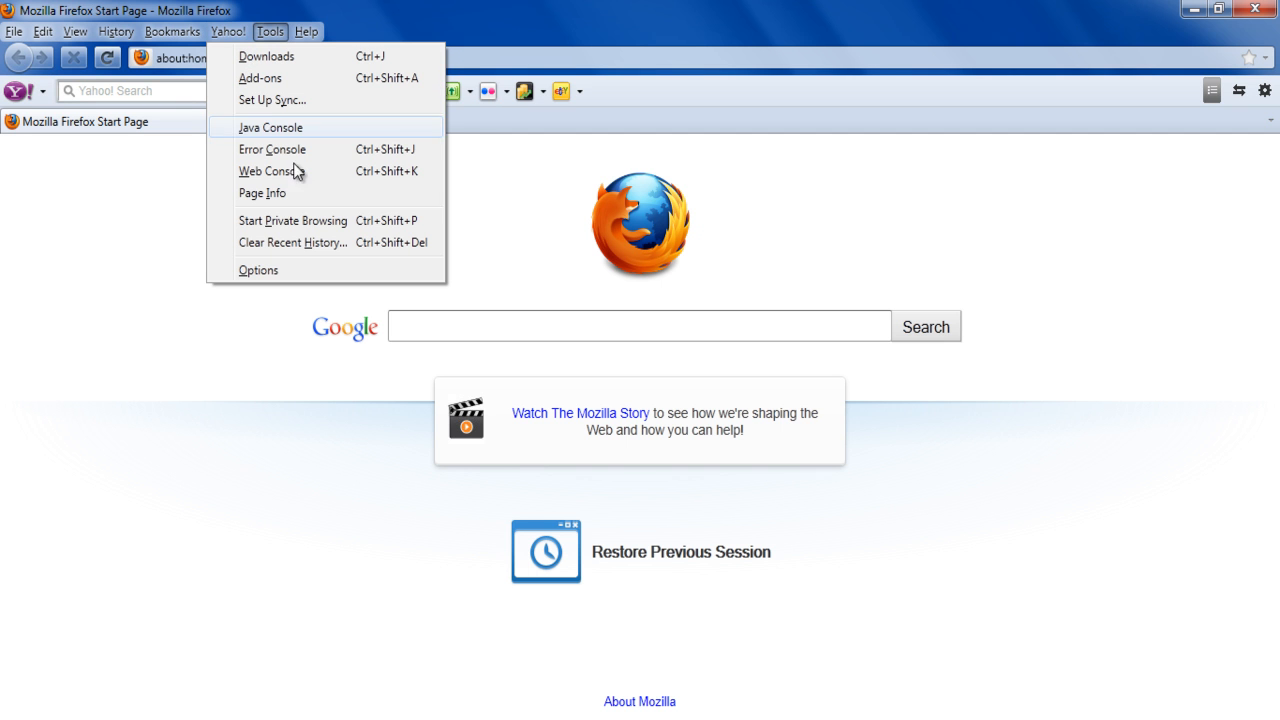
{"action": "mouse_move", "coordinate": [349, 248]}
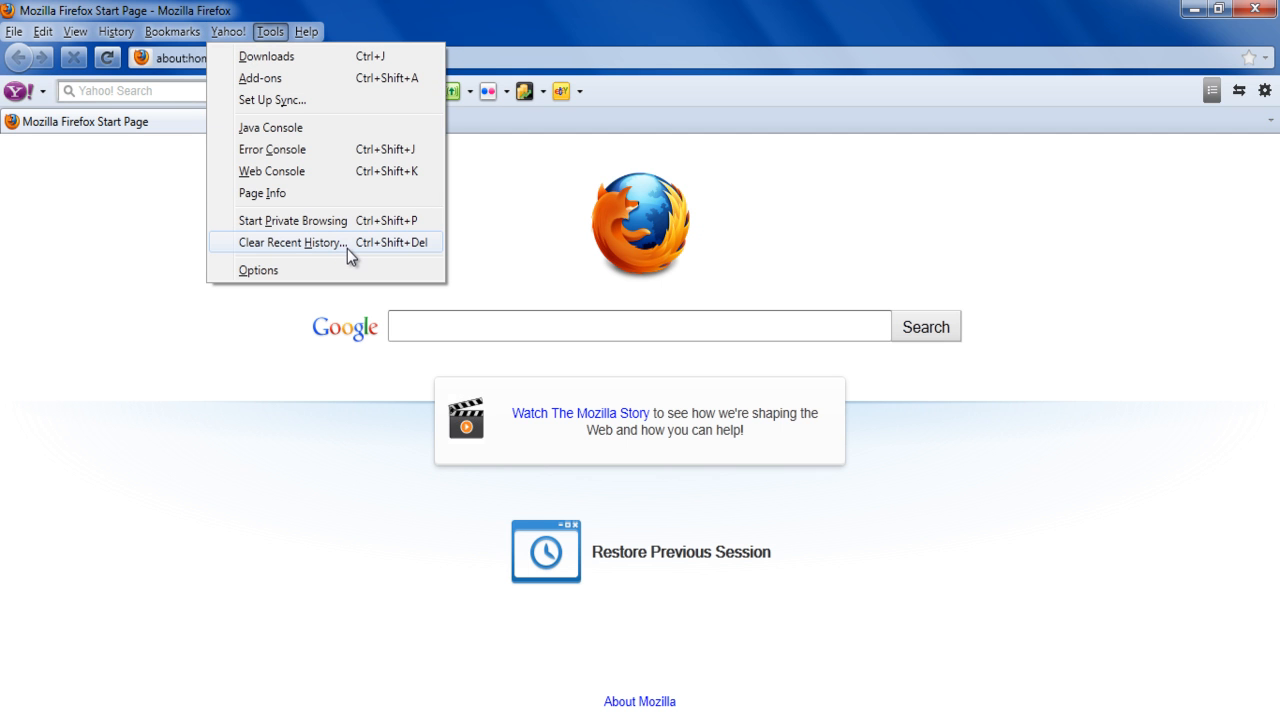
- Clear cookies for the Everything time range via Clear Recent History and Clear Now
{"action": "left_click", "coordinate": [292, 242]}
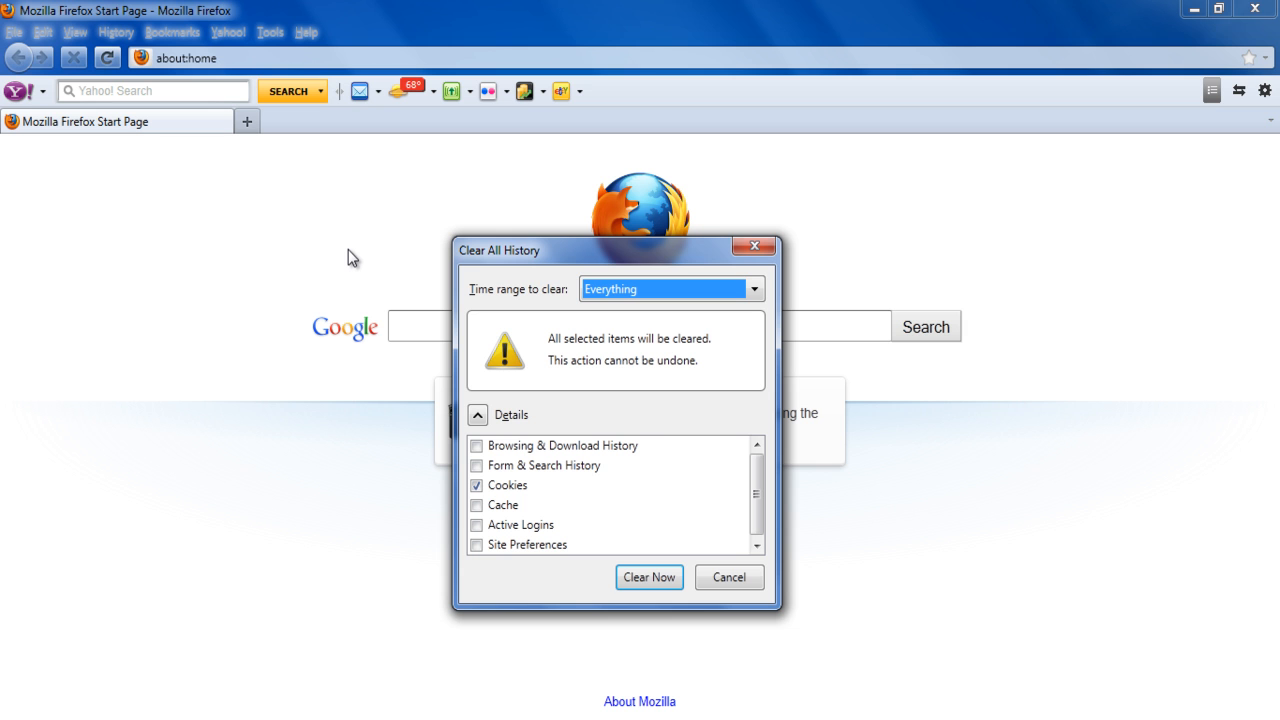
{"action": "mouse_move", "coordinate": [723, 289]}
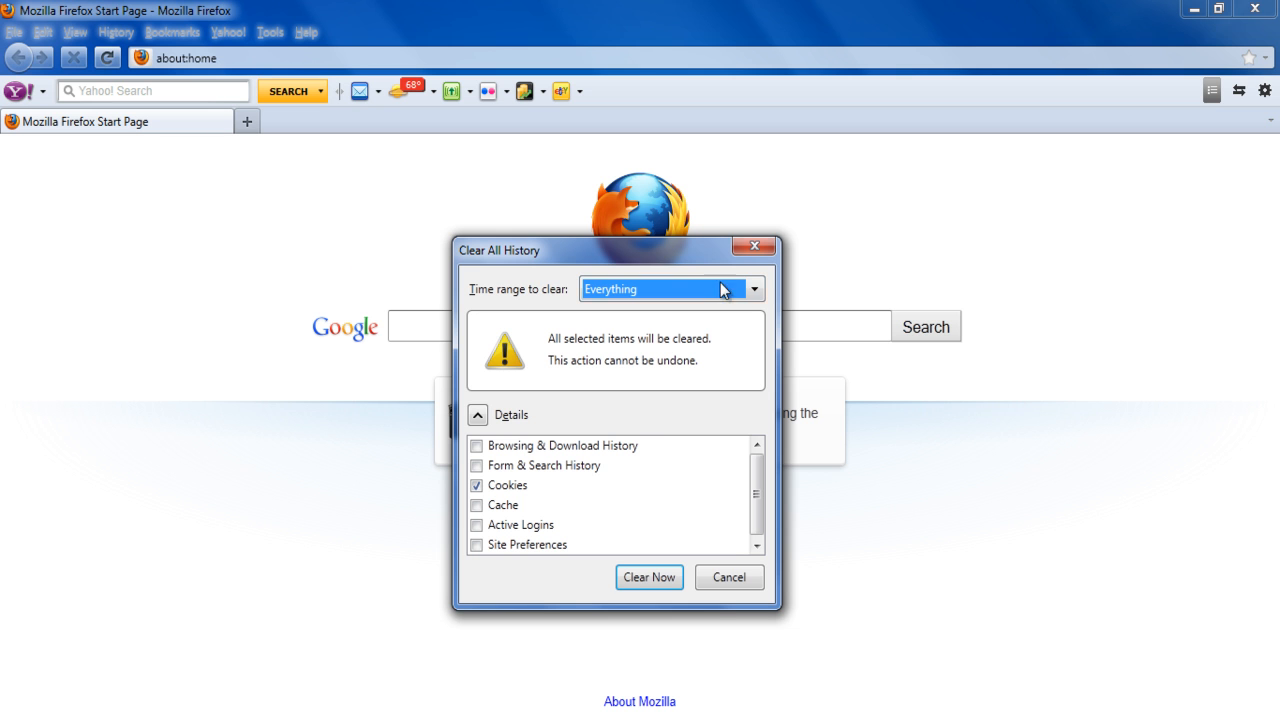
{"action": "mouse_move", "coordinate": [535, 485]}
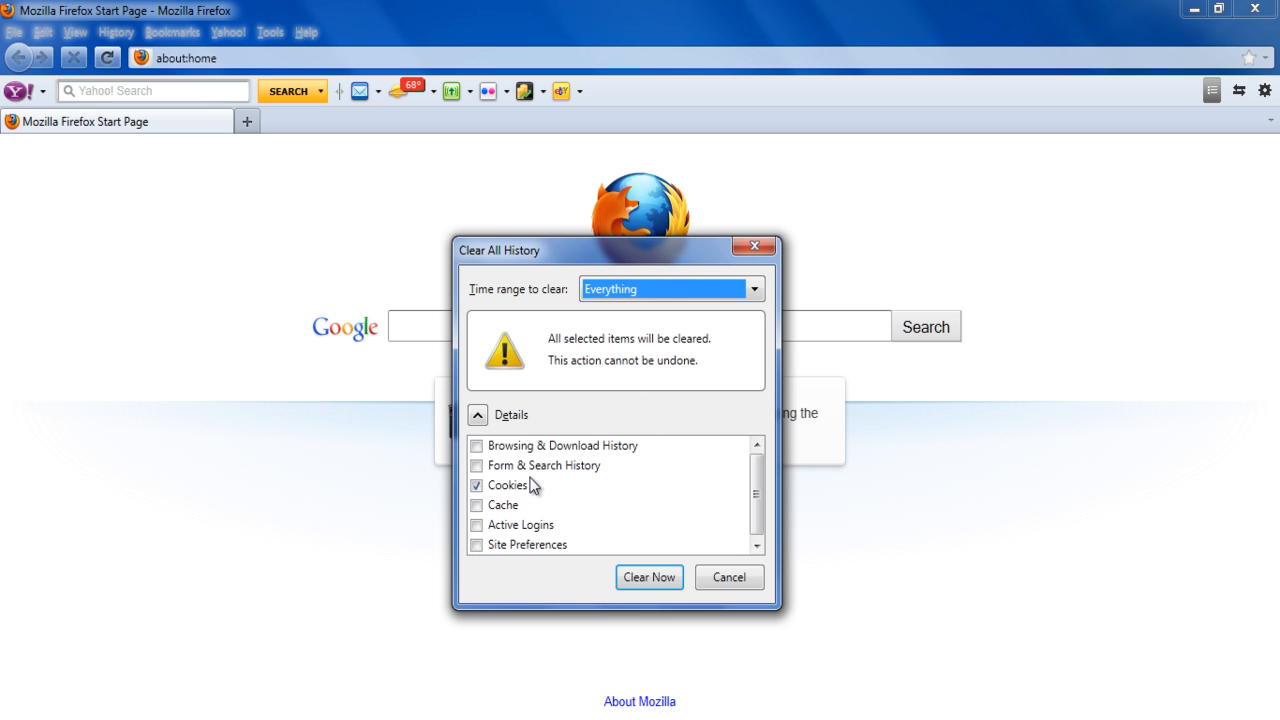
{"action": "mouse_move", "coordinate": [640, 600]}
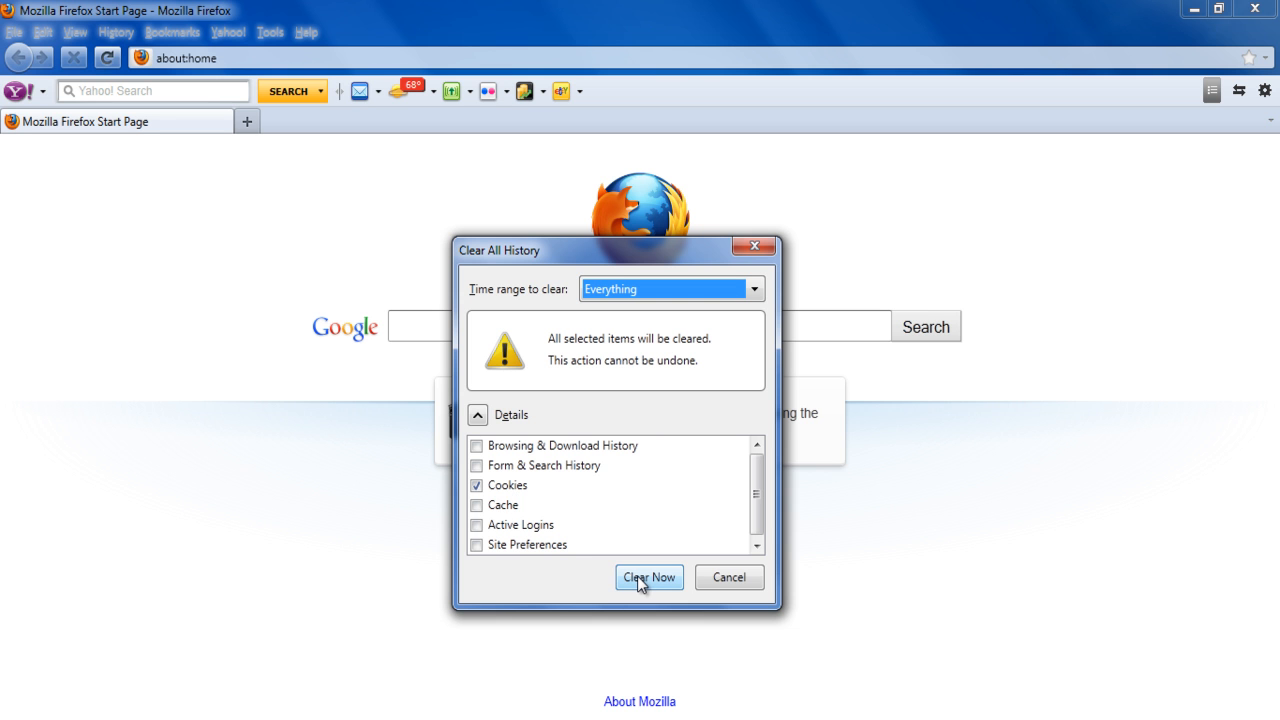
{"action": "left_click", "coordinate": [648, 577]}
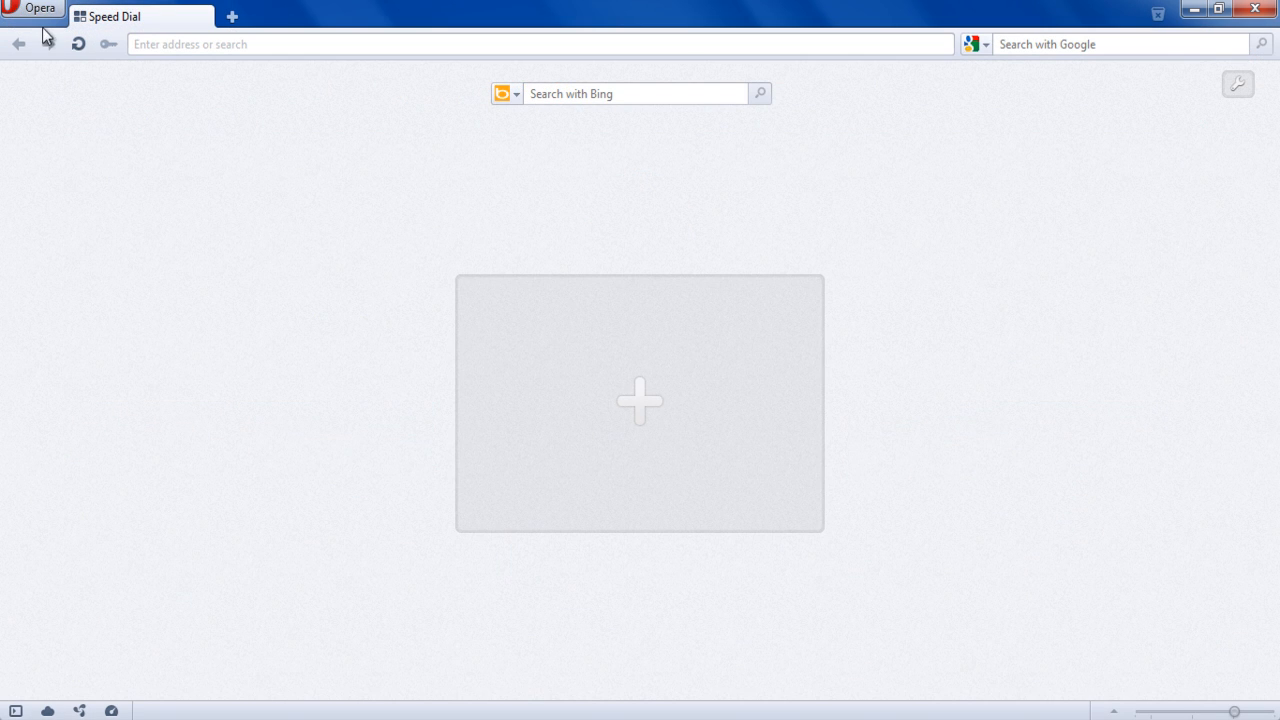
- Open Opera's Delete Private Data dialog from the Opera menu's Settings submenu
{"action": "left_click", "coordinate": [33, 8]}
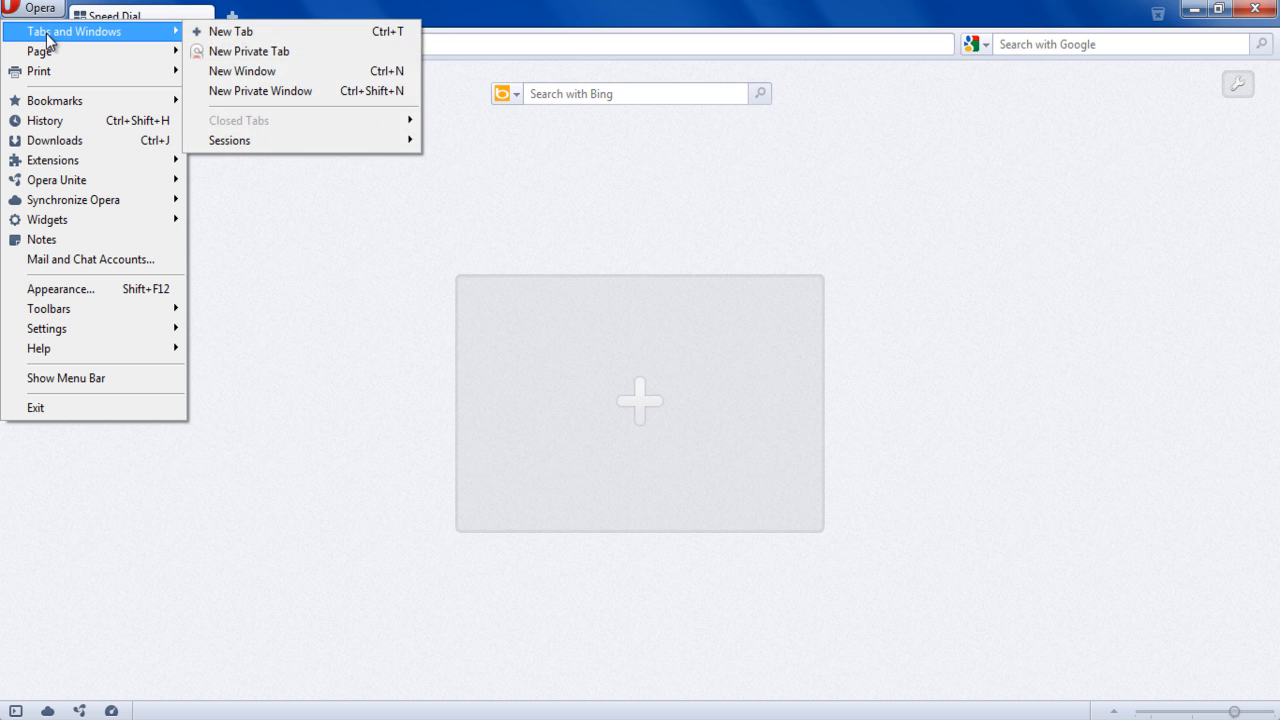
{"action": "mouse_move", "coordinate": [46, 328]}
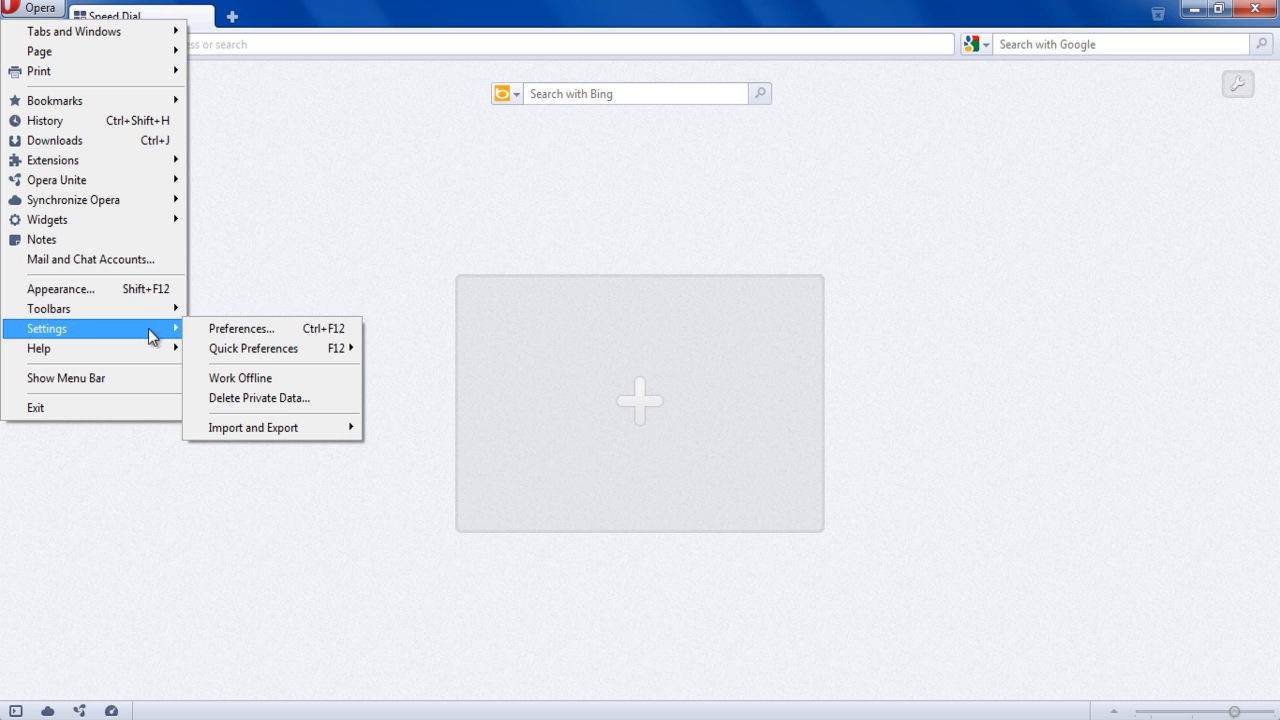
{"action": "left_click", "coordinate": [259, 398]}
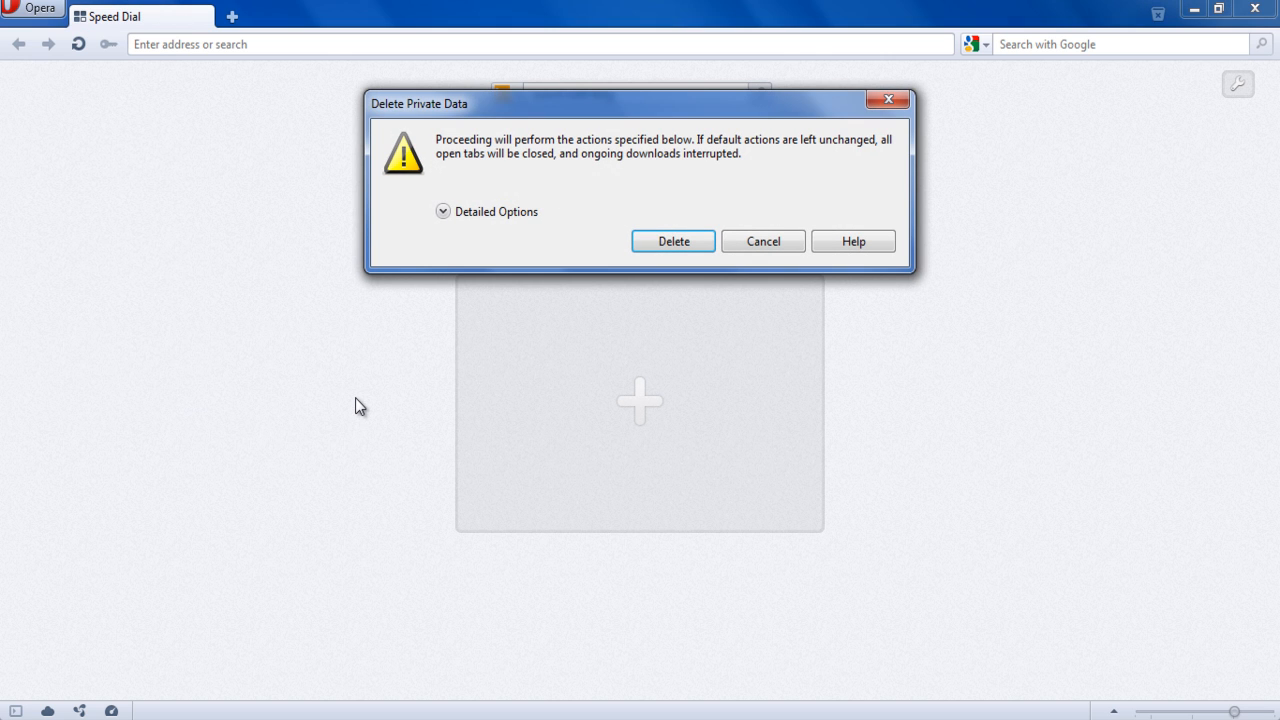
{"action": "mouse_move", "coordinate": [447, 238]}
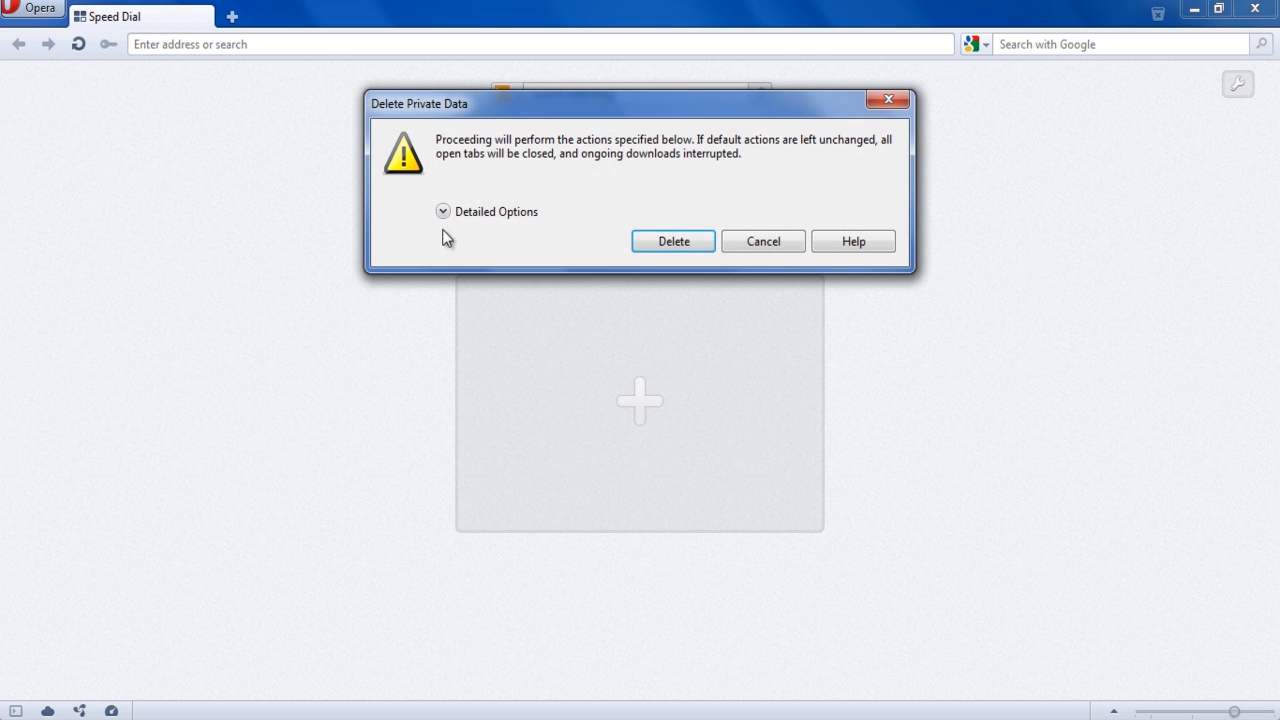
- Expand Detailed Options and delete with only Delete all cookies checked
{"action": "left_click", "coordinate": [443, 211]}
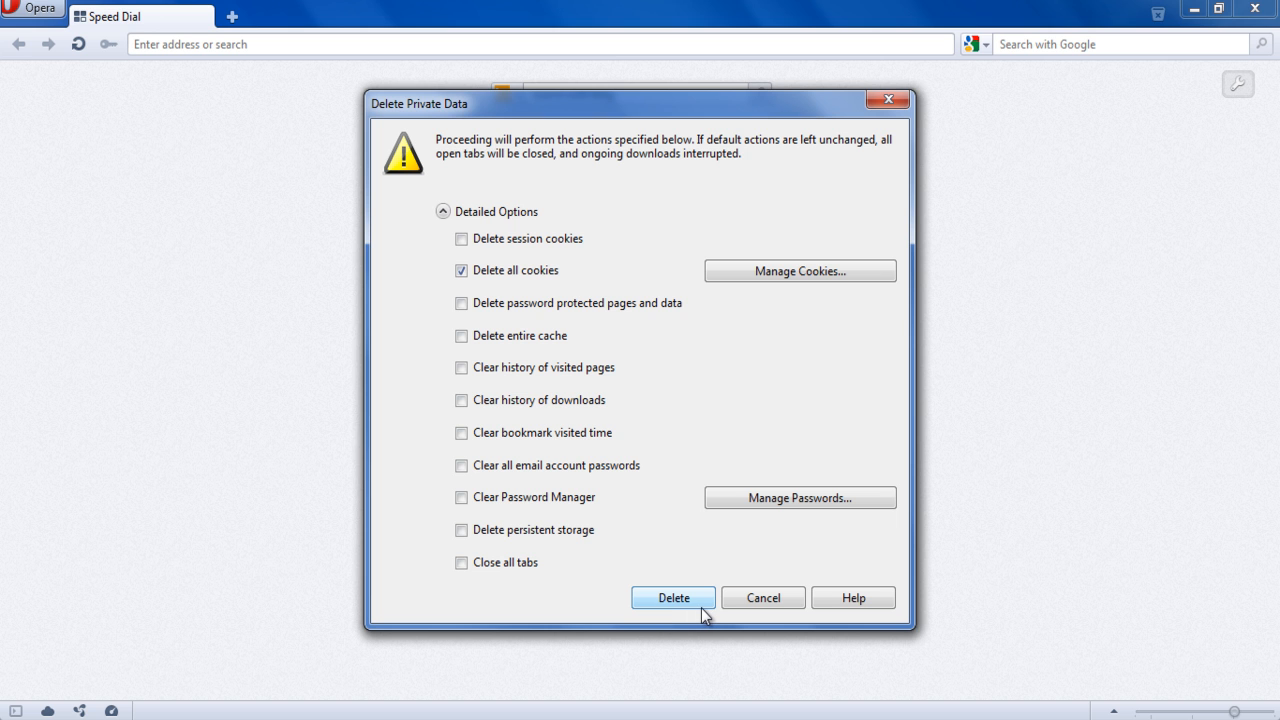
{"action": "left_click", "coordinate": [673, 597]}
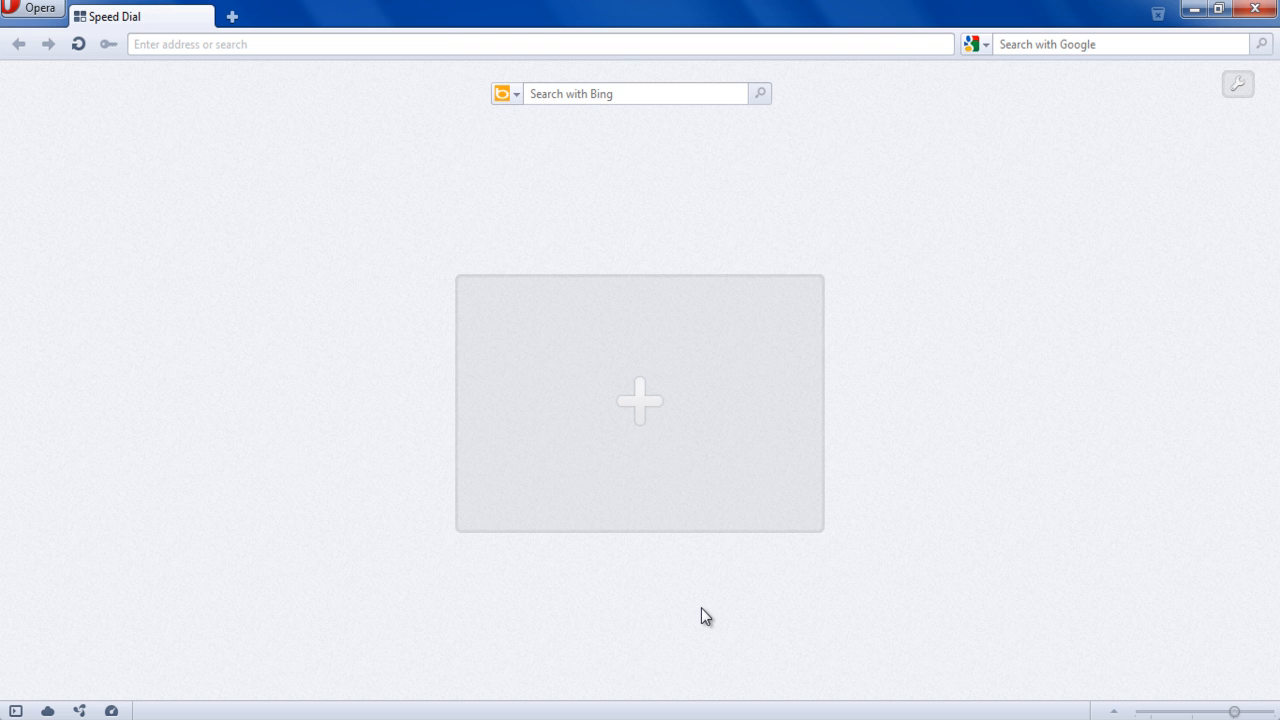